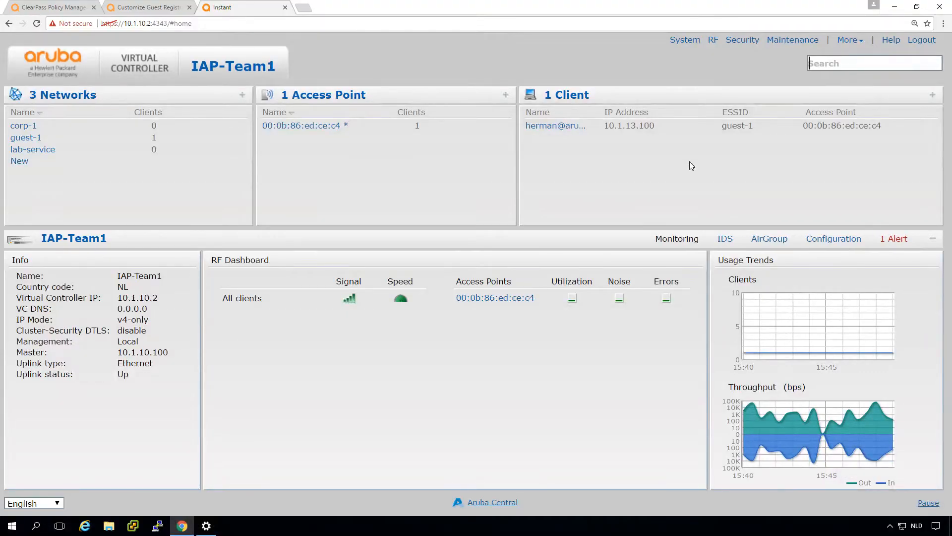
pyautogui.moveTo(873, 168)
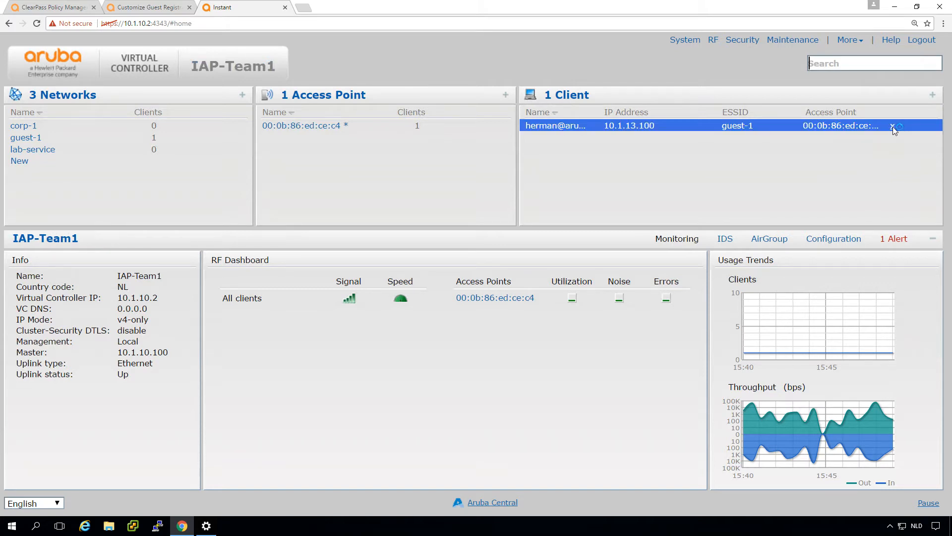
pyautogui.click(893, 126)
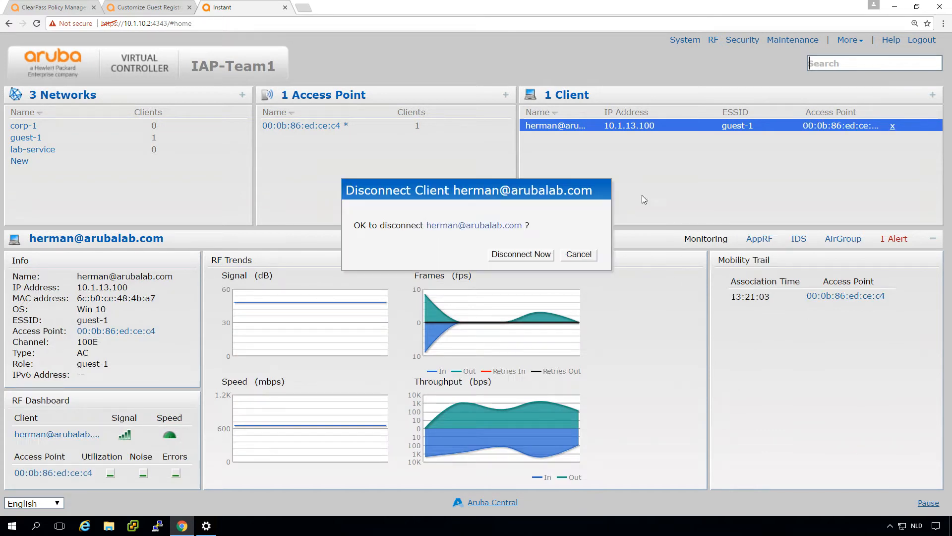
pyautogui.click(520, 254)
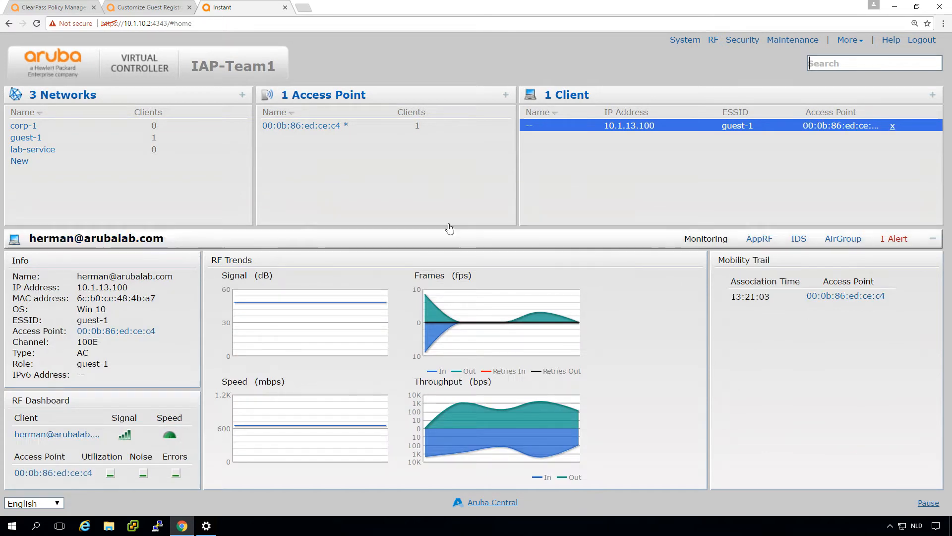
pyautogui.click(52, 7)
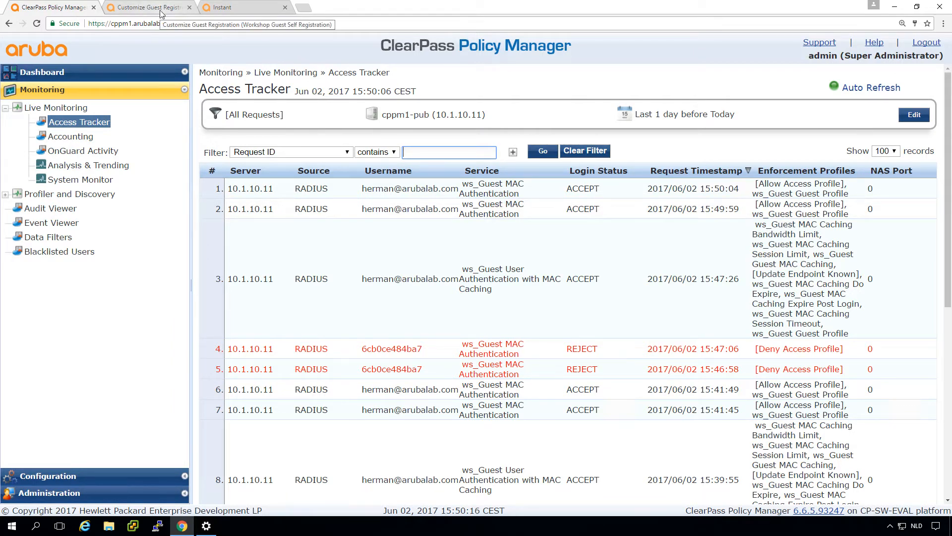
# - View the newest accepted request's Output details and expand its RADIUS Response attributes
pyautogui.click(410, 188)
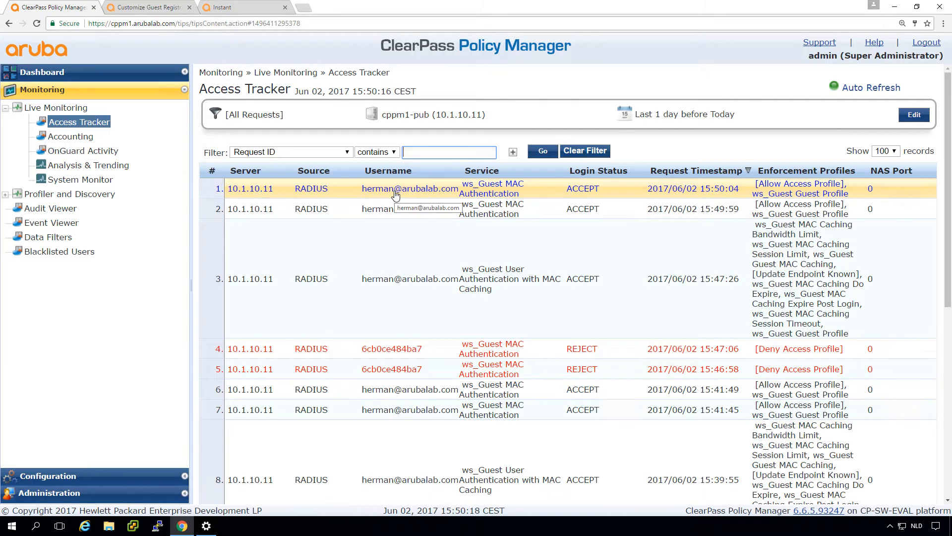
pyautogui.click(410, 189)
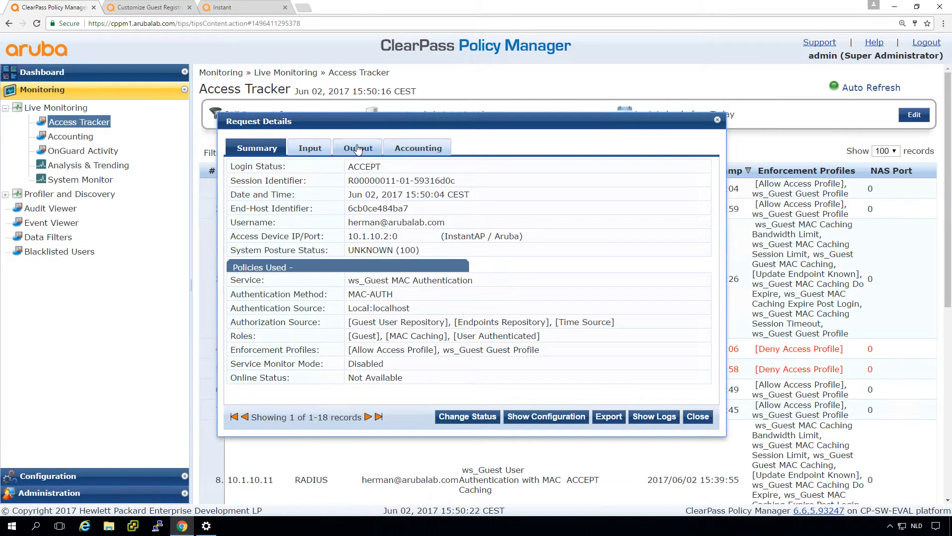
pyautogui.click(357, 148)
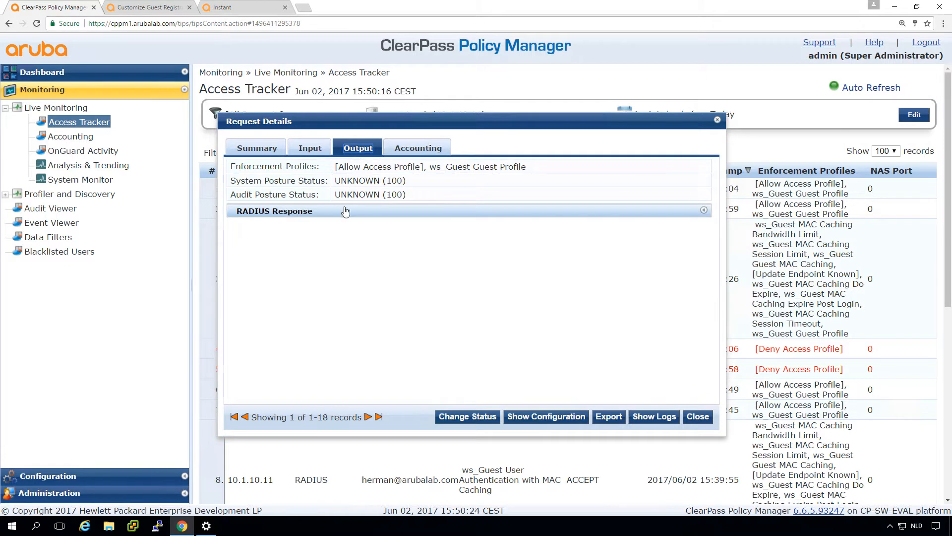
pyautogui.click(274, 211)
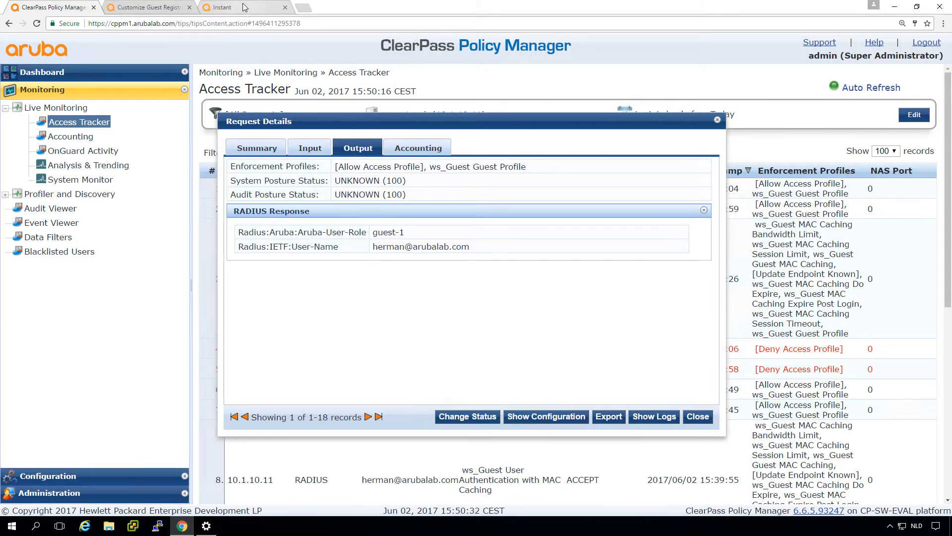
pyautogui.click(218, 7)
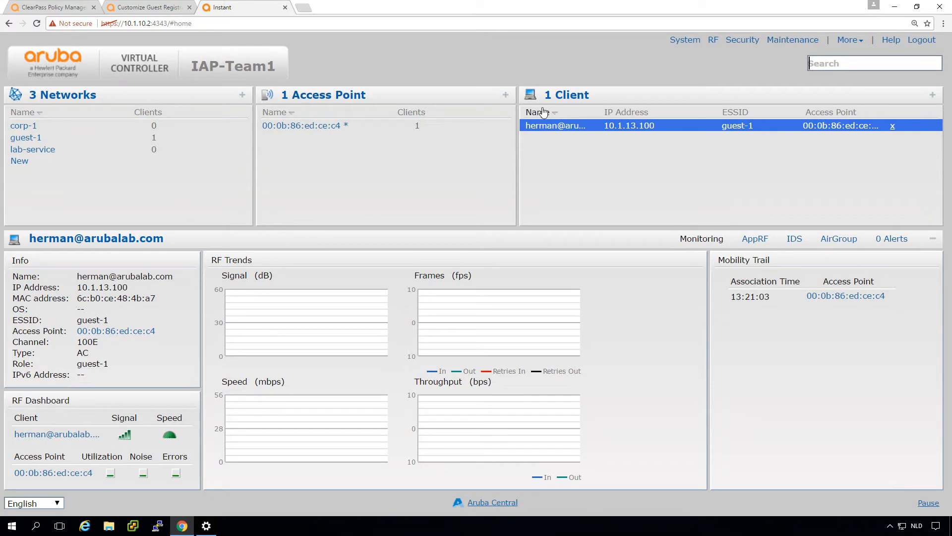
pyautogui.moveTo(561, 149)
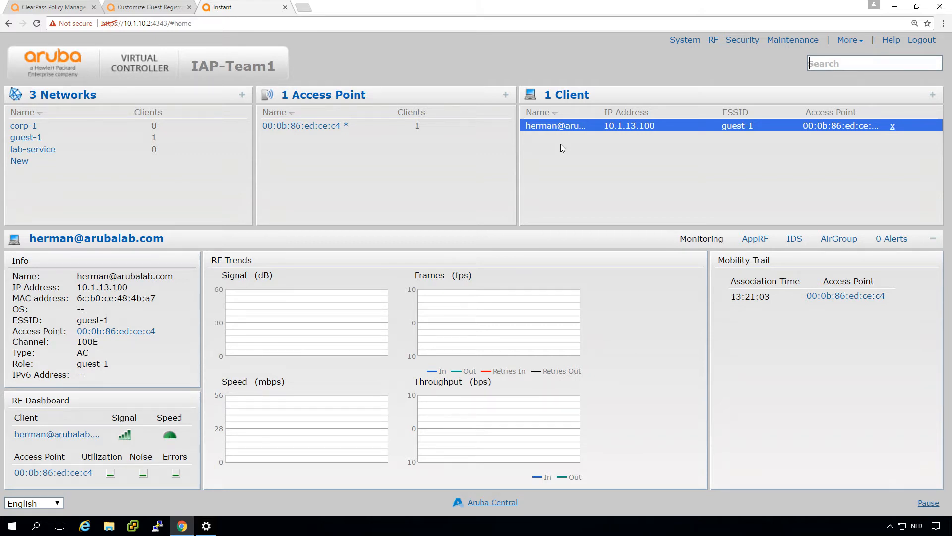
pyautogui.moveTo(163, 40)
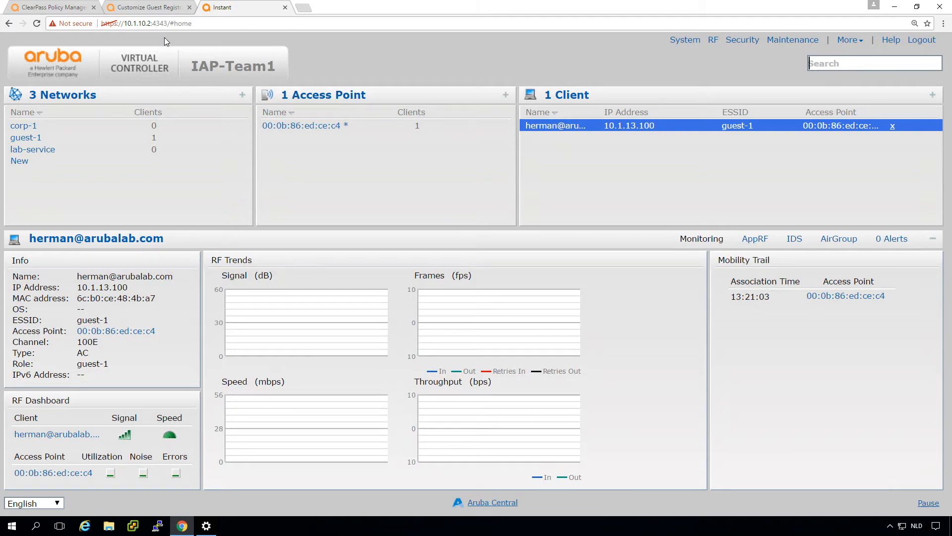
# - Review the request's Summary for end-host identifier 6cb0ce484ba7 and close the details window
pyautogui.click(52, 7)
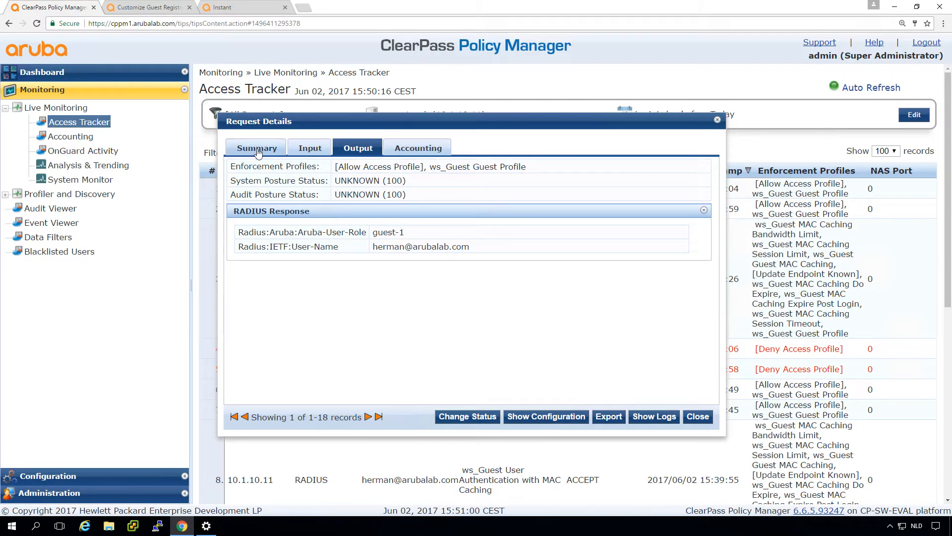
pyautogui.click(256, 148)
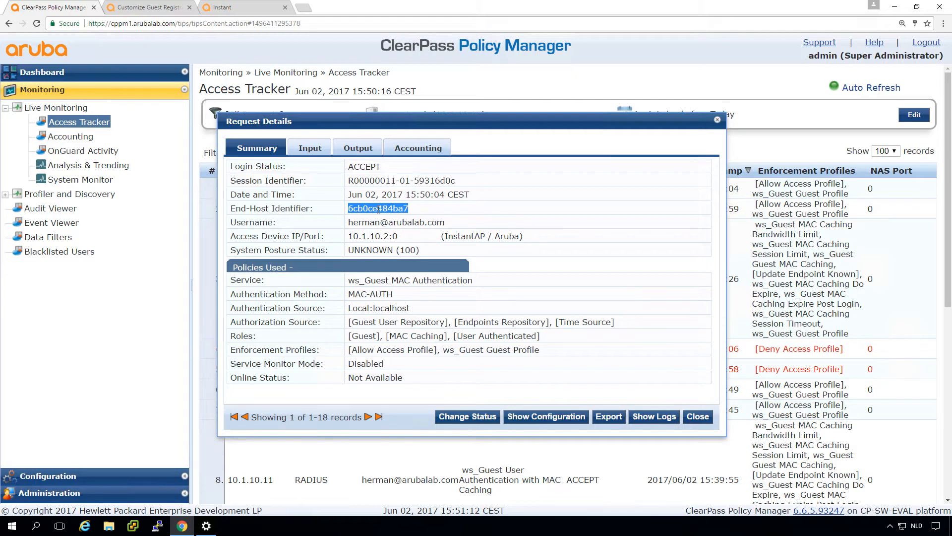
pyautogui.moveTo(581, 296)
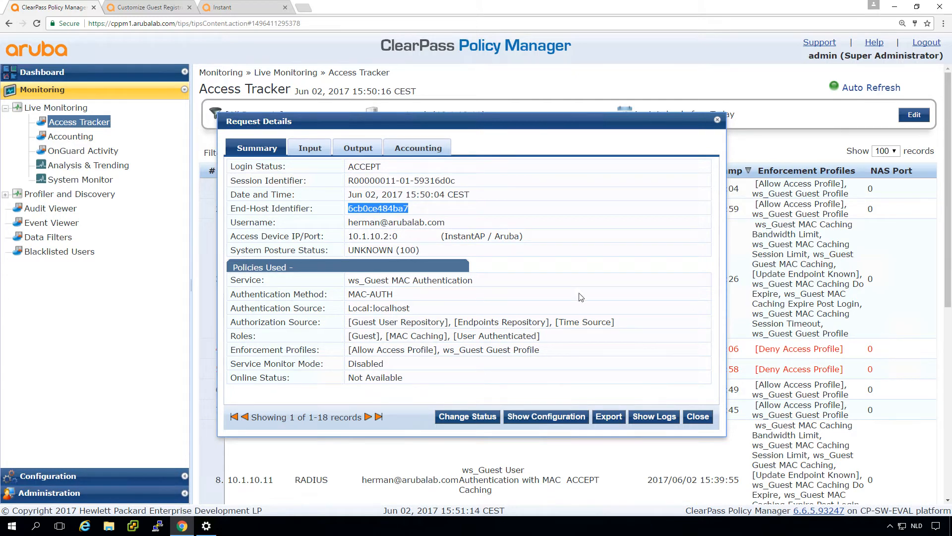
pyautogui.click(697, 417)
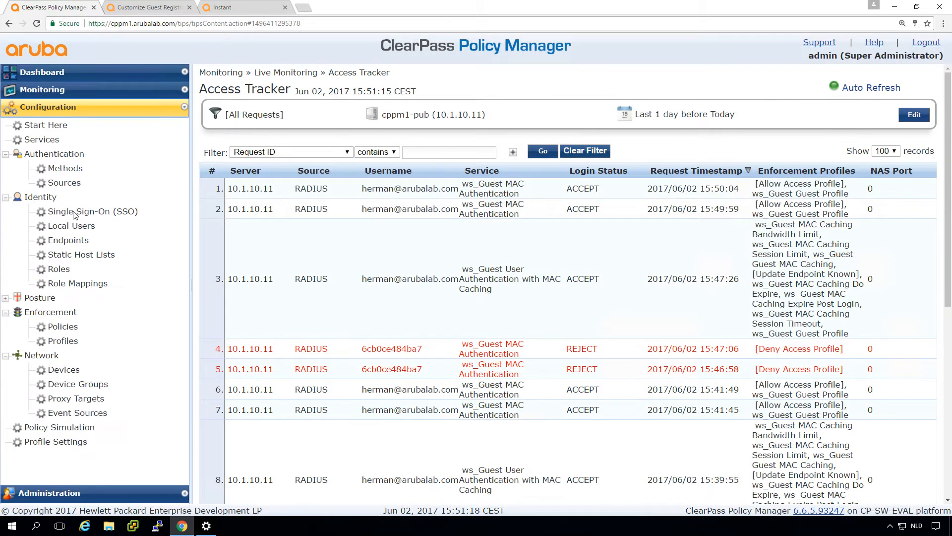
# - Remove the Guest Role ID and Username attributes from endpoint 6cb0ce484ba7 and save it
pyautogui.click(68, 239)
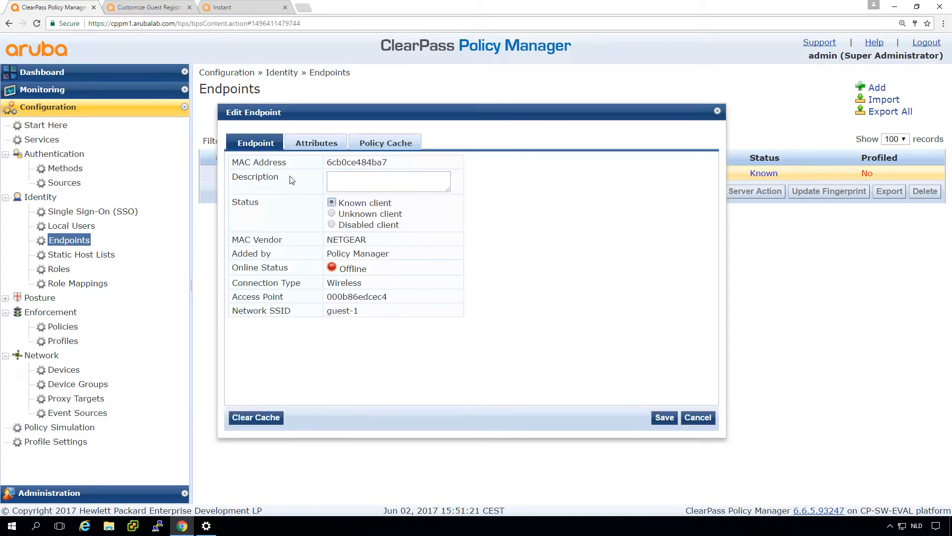
pyautogui.click(316, 143)
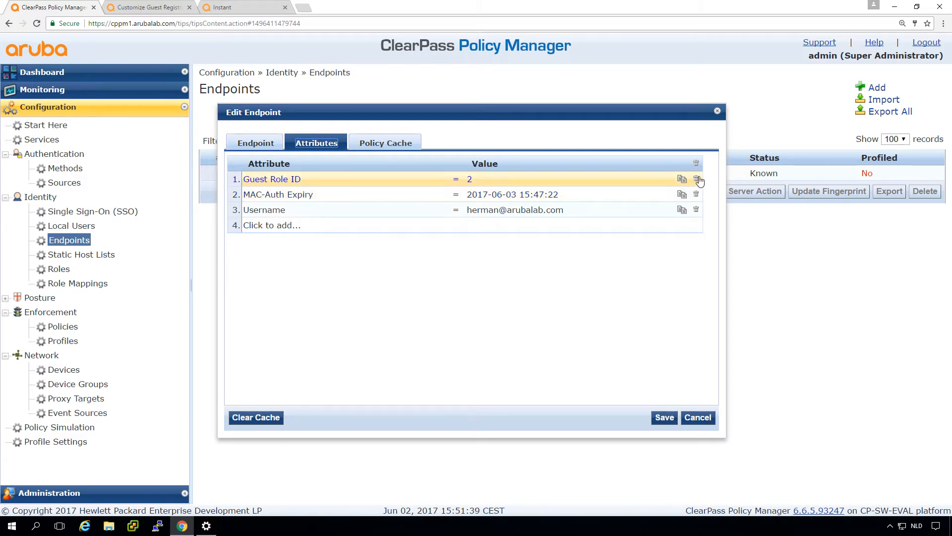
pyautogui.click(696, 178)
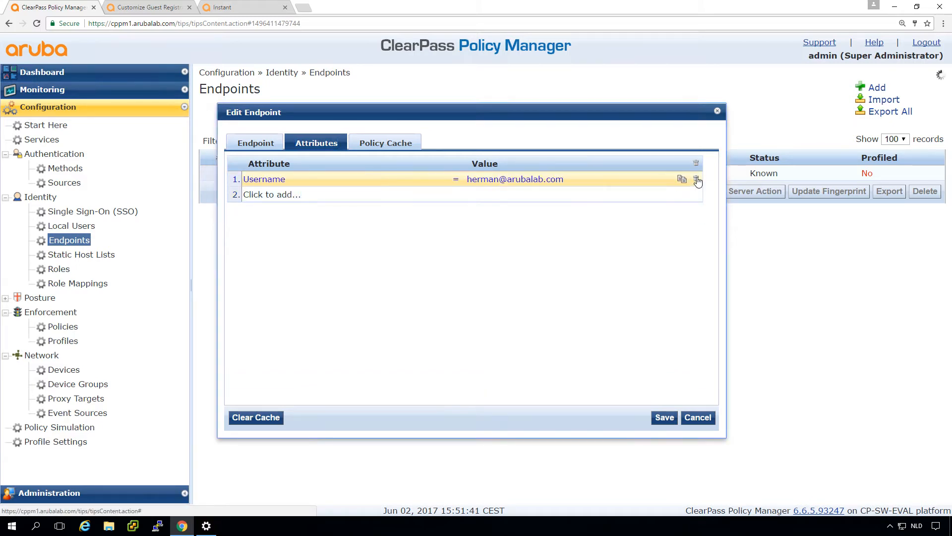
pyautogui.click(697, 179)
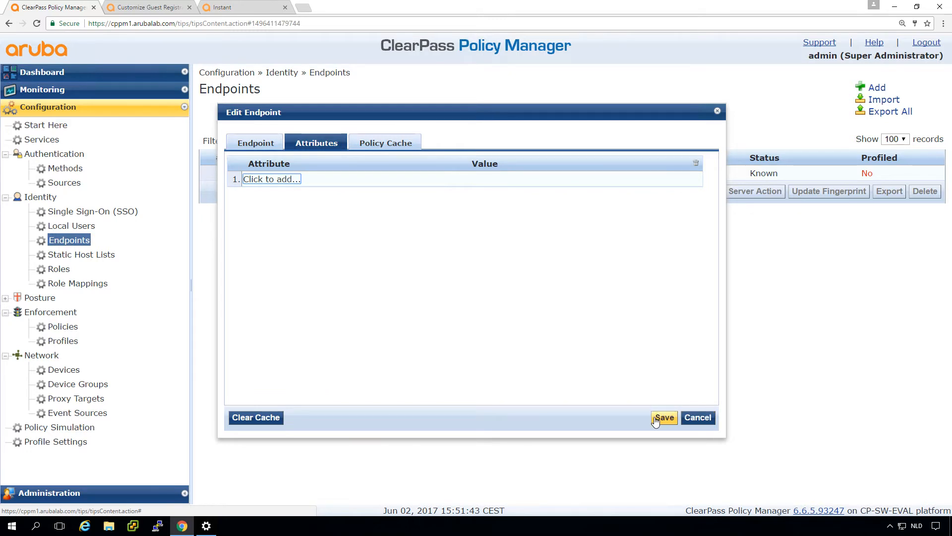
pyautogui.click(664, 417)
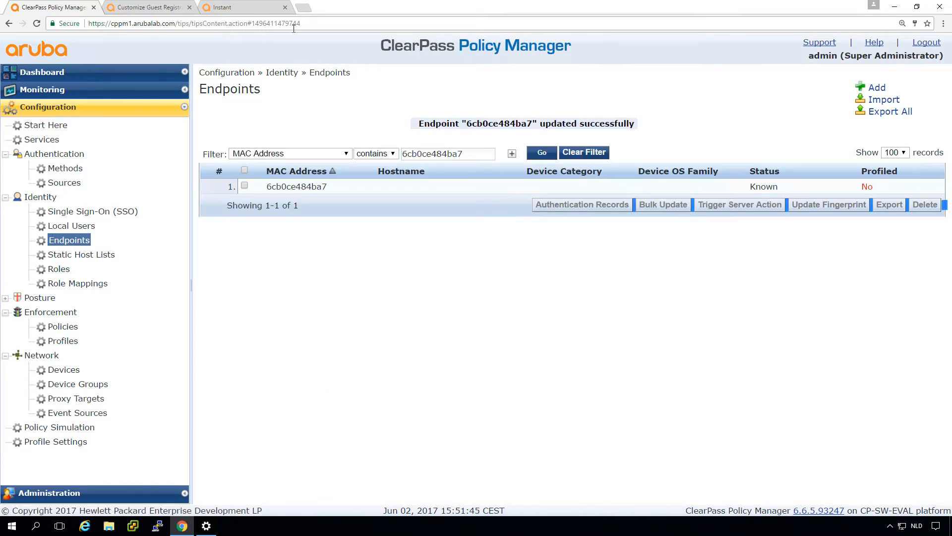
# - In Aruba Instant, disconnect the guest client again with Disconnect Now
pyautogui.click(243, 7)
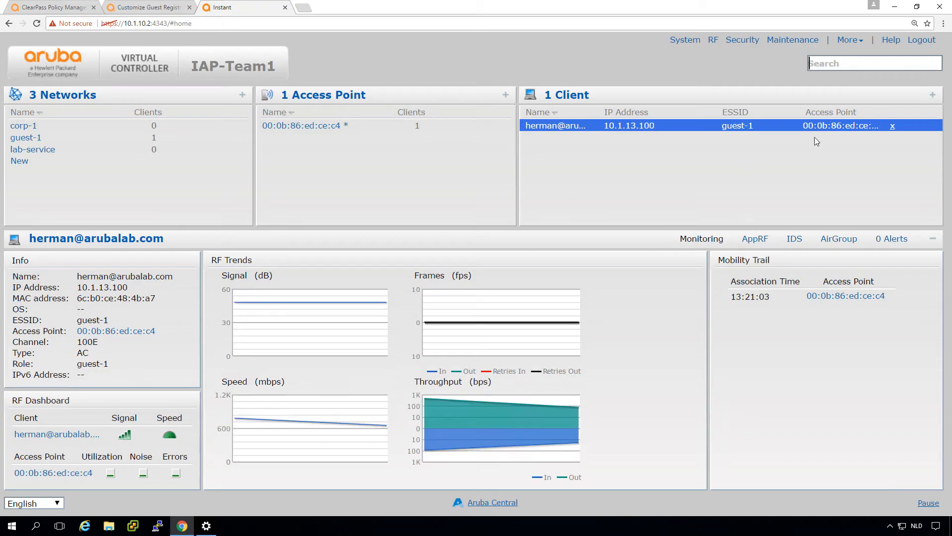
pyautogui.click(891, 126)
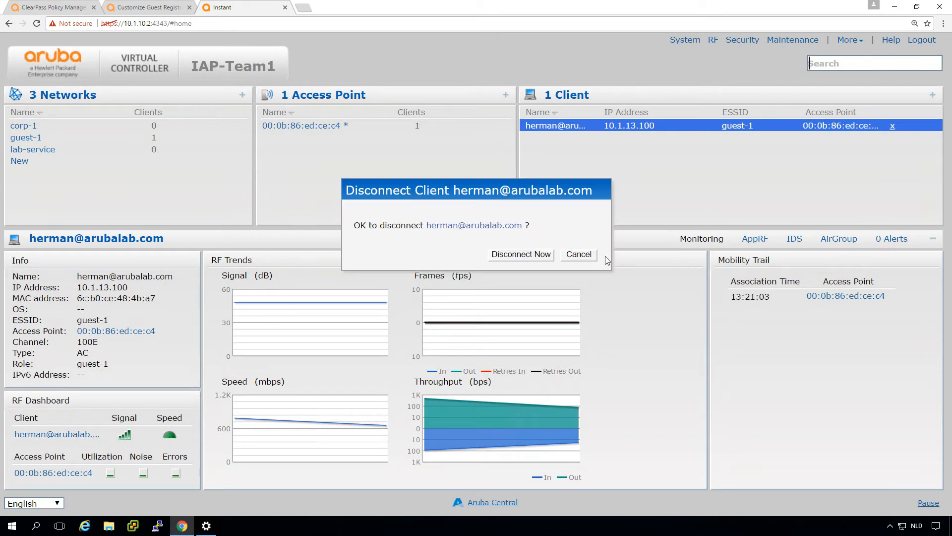
pyautogui.click(520, 254)
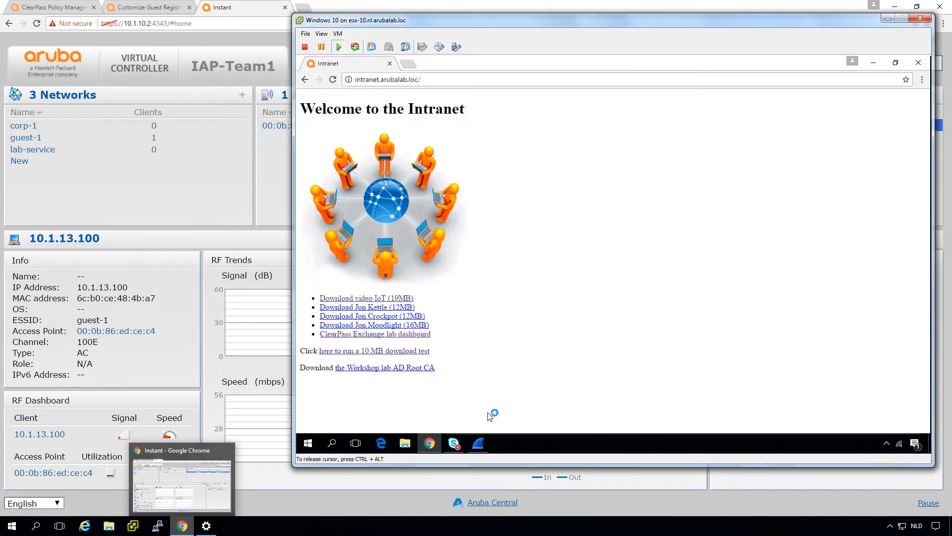
pyautogui.moveTo(589, 277)
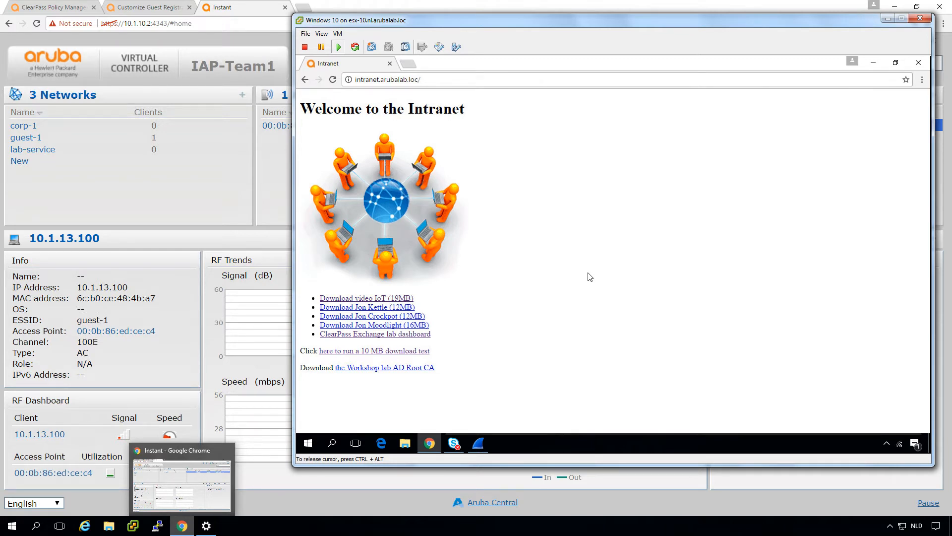
# - Bring up Chrome developer tools in the guest VM with F12
pyautogui.press('F12')
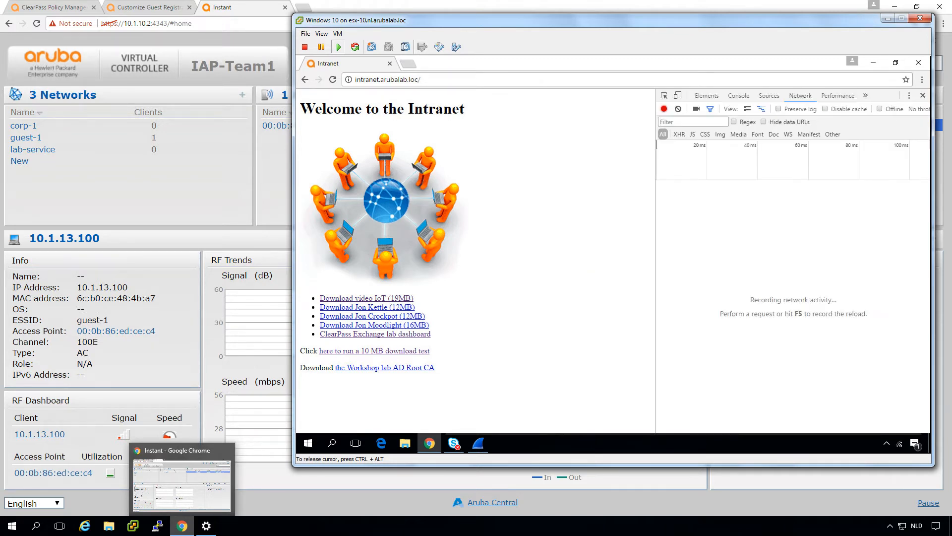
pyautogui.moveTo(744, 249)
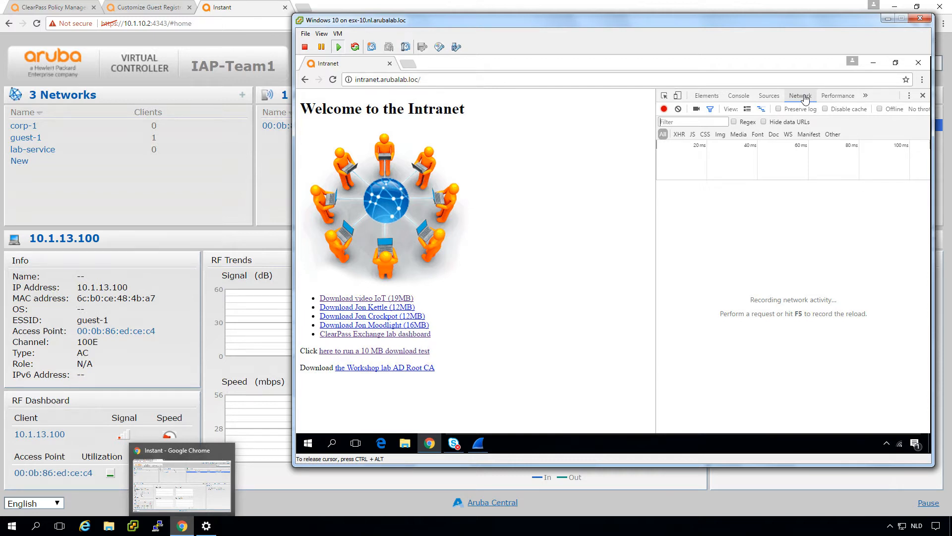
pyautogui.moveTo(779, 109)
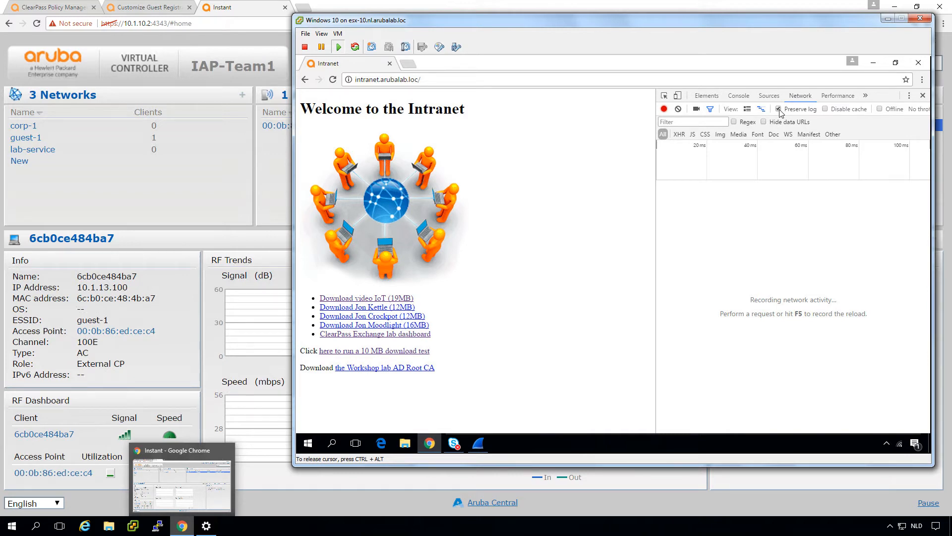
pyautogui.moveTo(510, 86)
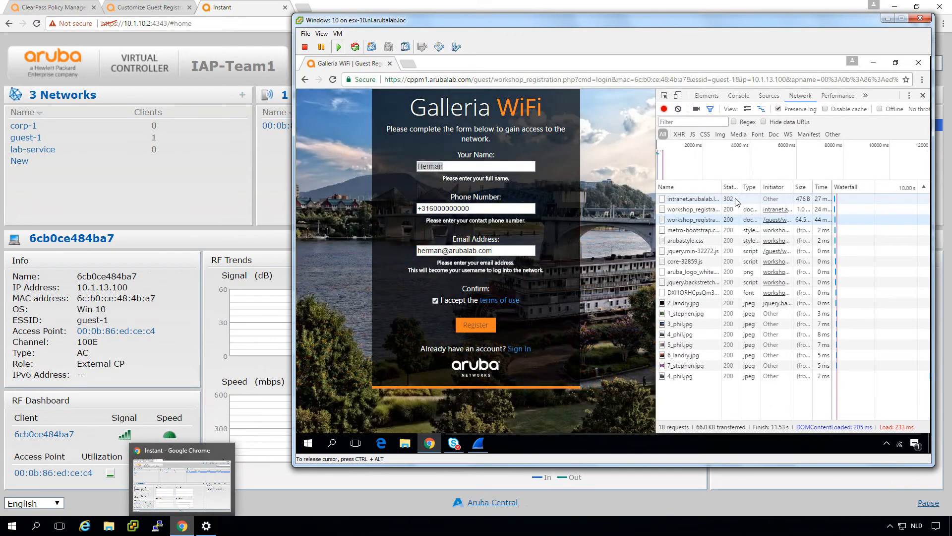
# - Inspect the intranet.arubalab.loc request headers showing the 302 Captive Portal redirect
pyautogui.click(695, 199)
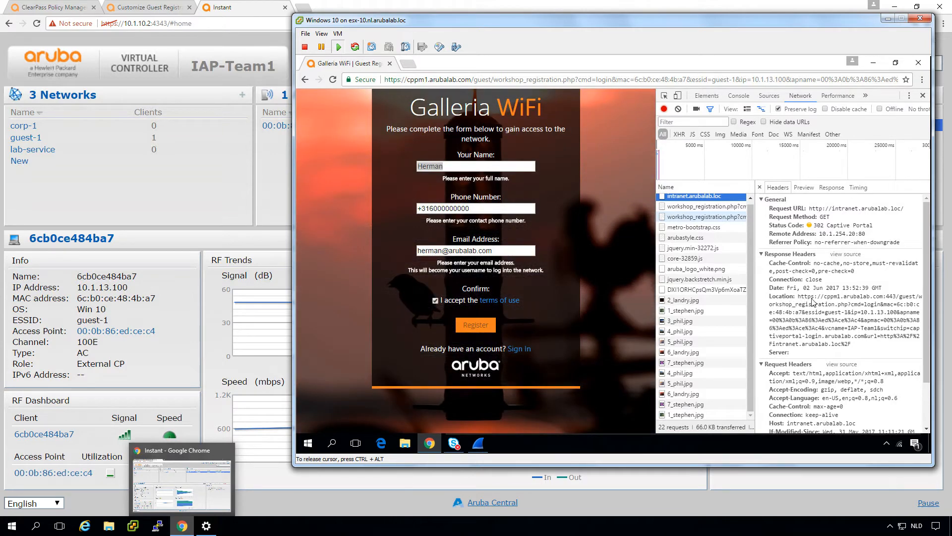
pyautogui.moveTo(843, 299)
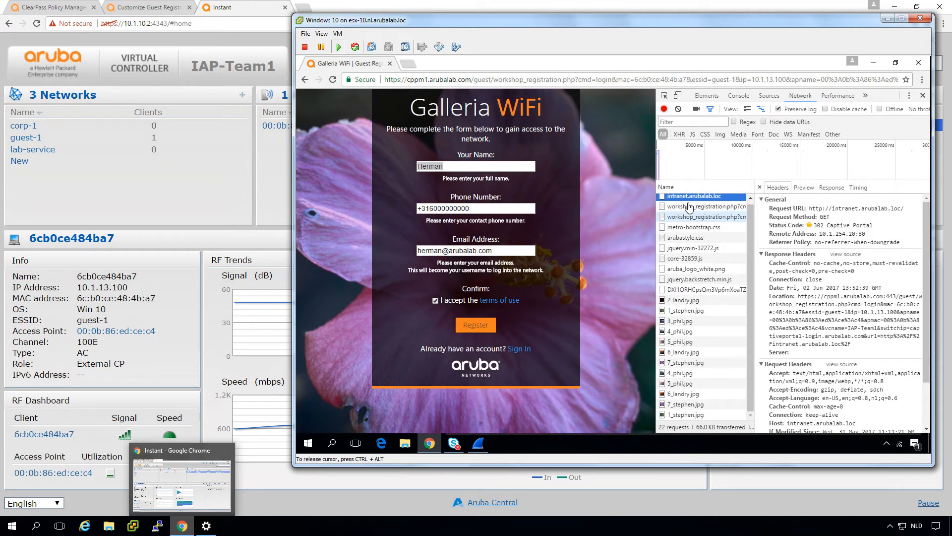
# - Inspect the workshop_registration.php request headers showing 200 OK from 10.1.10.10
pyautogui.click(698, 207)
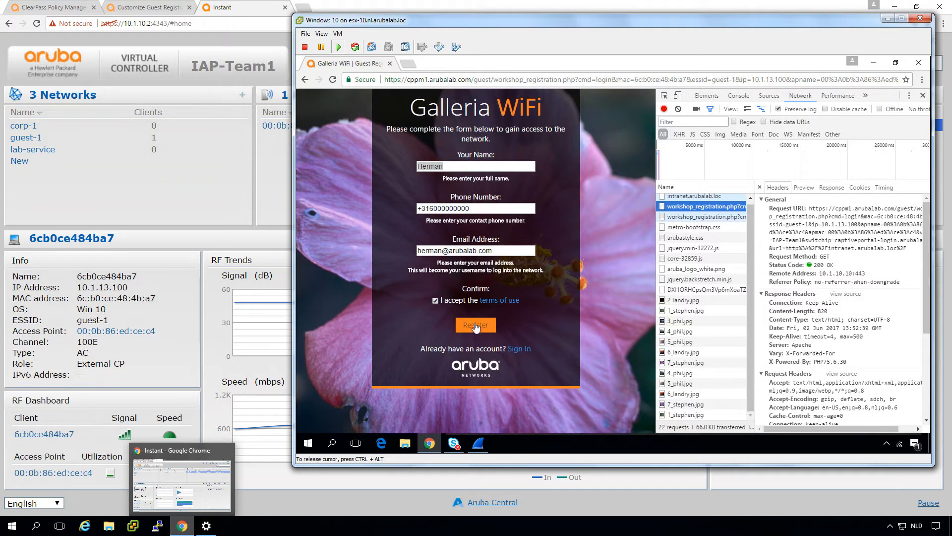
# - Register on the Galleria WiFi form and log in from the receipt page
pyautogui.click(475, 326)
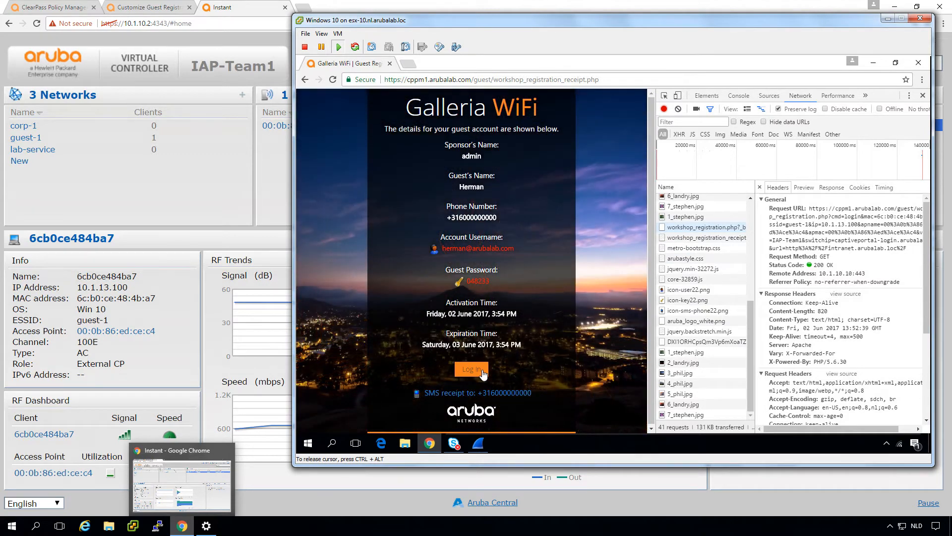
pyautogui.click(470, 369)
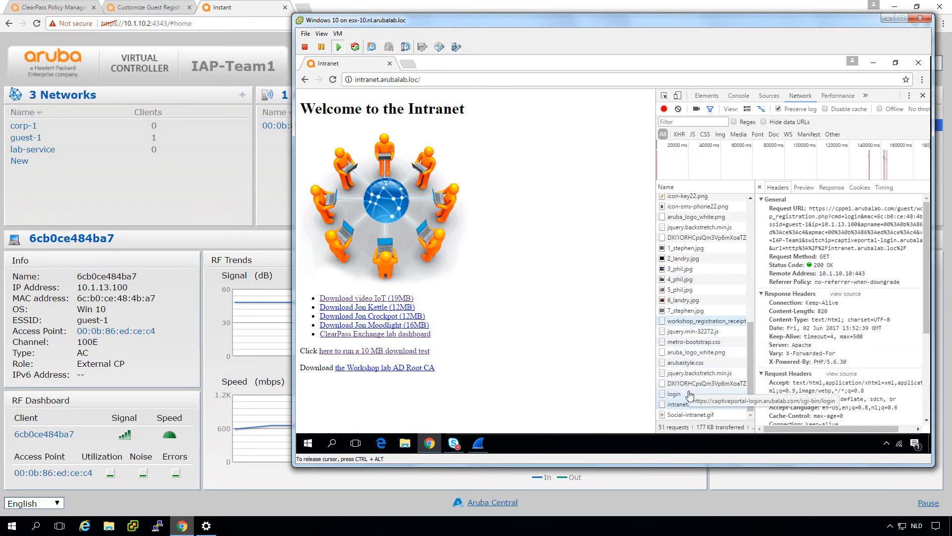
# - Inspect the login POST to captiveportal-login.arubalab.com returning 200 OK
pyautogui.click(673, 394)
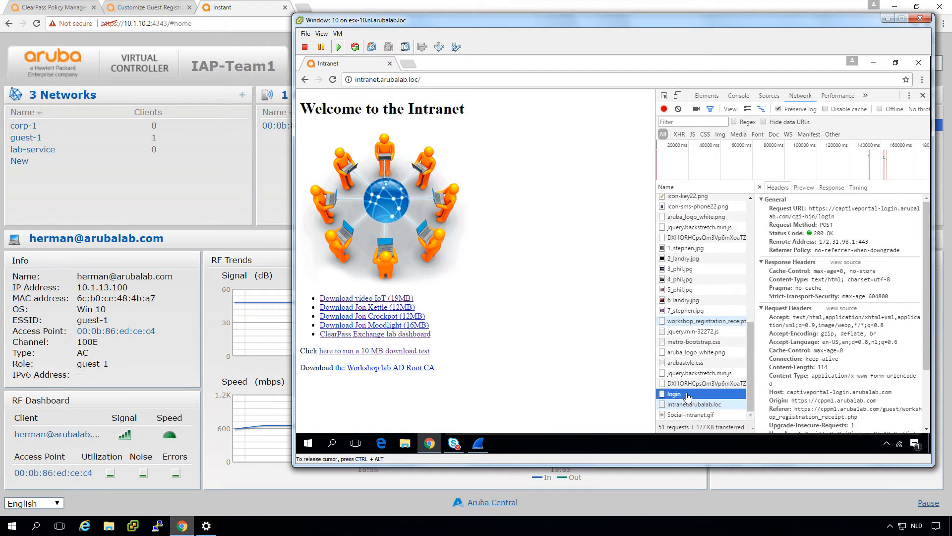
pyautogui.moveTo(893, 219)
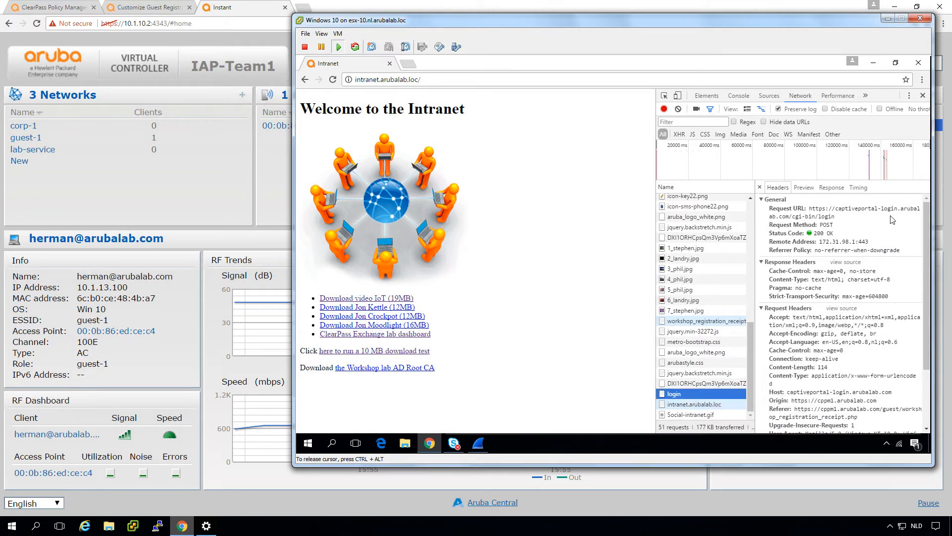
pyautogui.moveTo(837, 219)
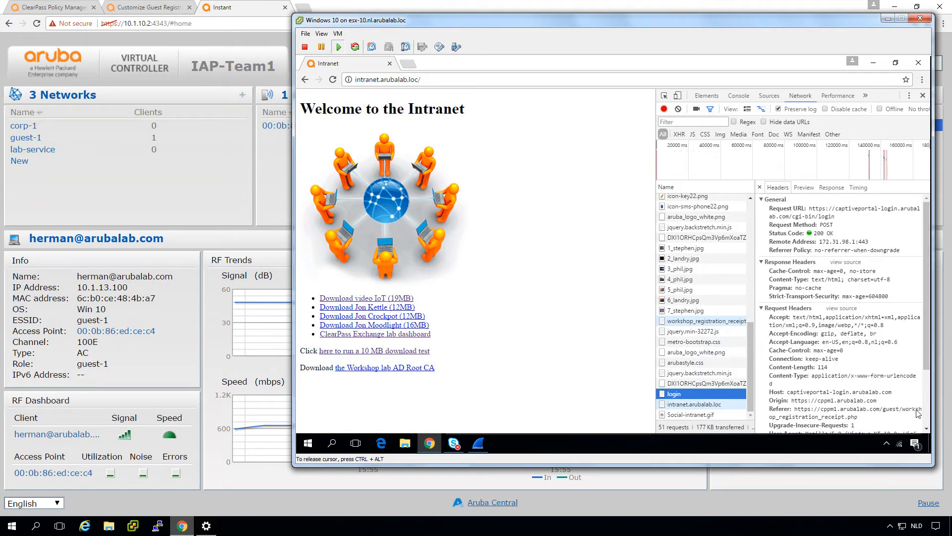
pyautogui.scroll(-3)
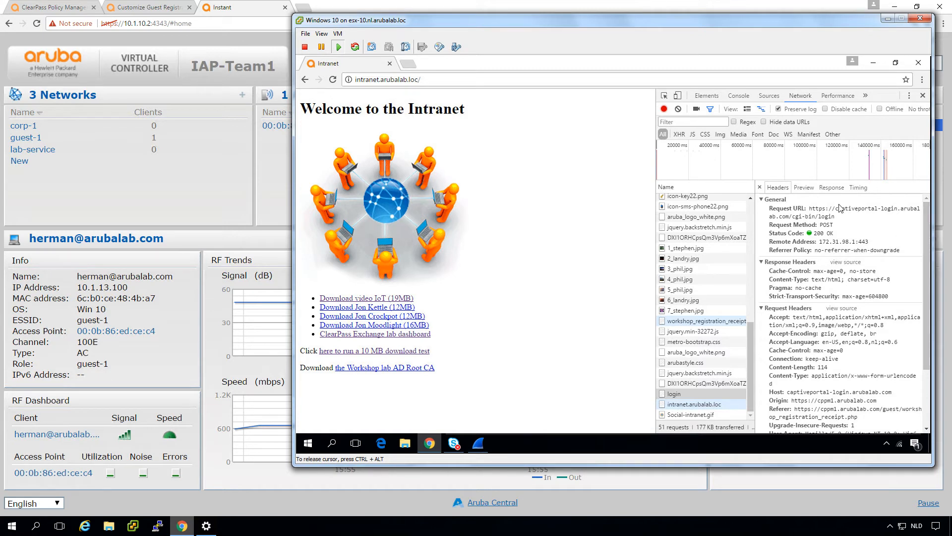
pyautogui.moveTo(890, 213)
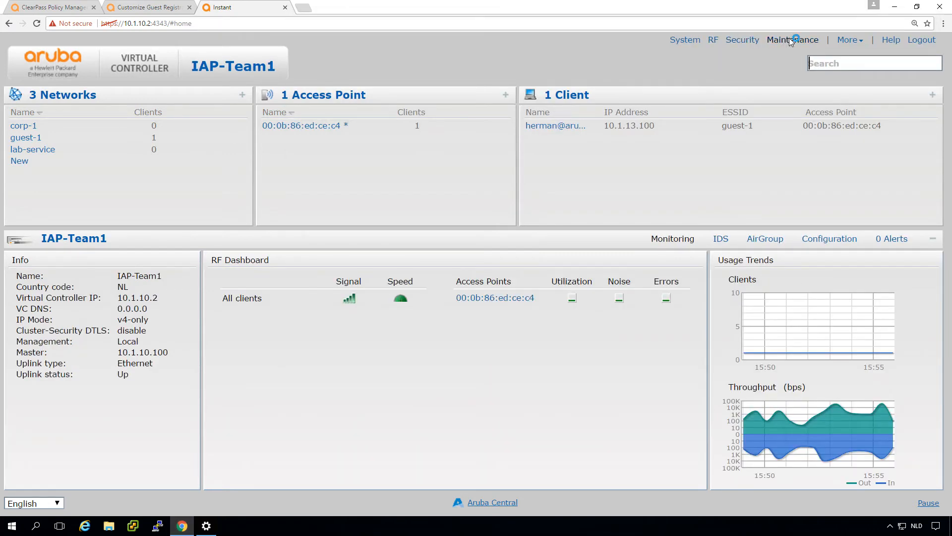
# - Show the current CP server certificate for captiveportal-login.arubalab.com issued by Let's Encrypt
pyautogui.click(791, 39)
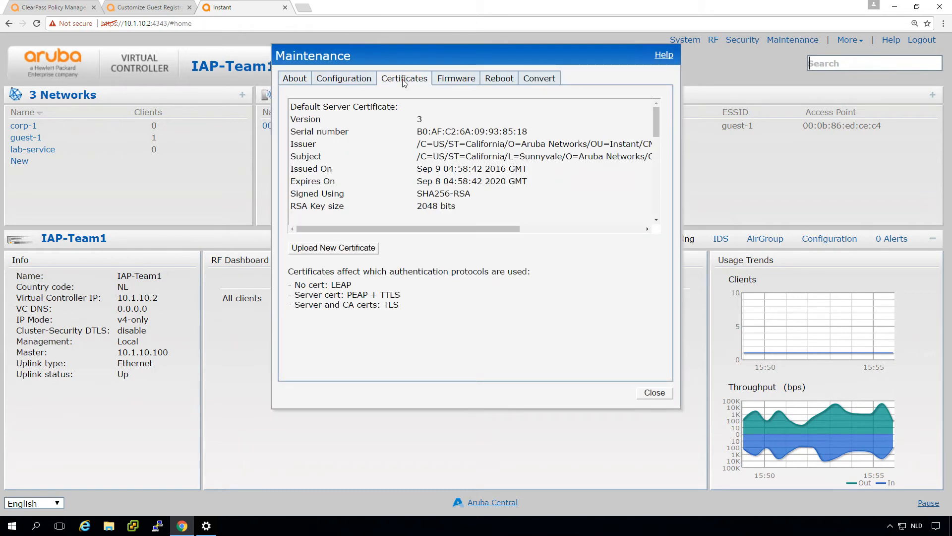
pyautogui.moveTo(666, 207)
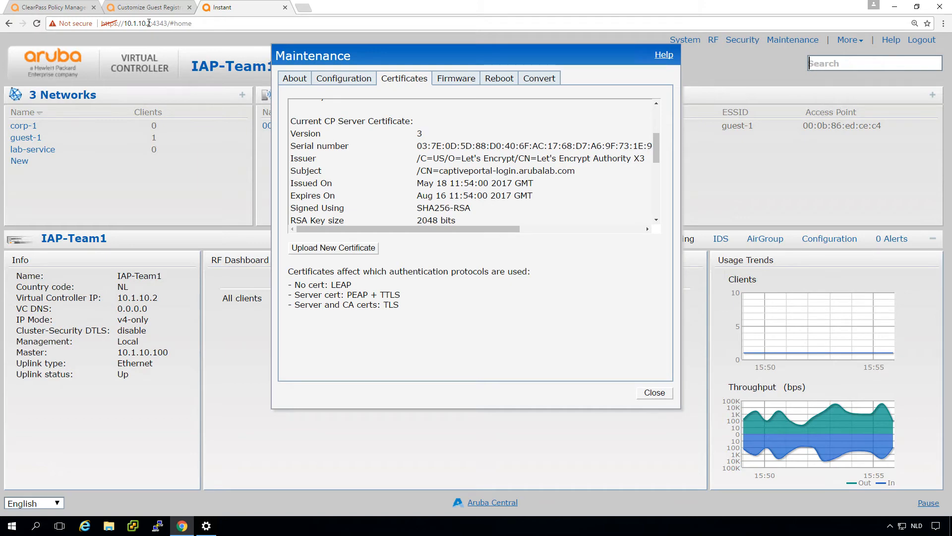
# - Review the guest registration Login settings targeting captiveportal-login.arubalab.com, then return to the guest VM console
pyautogui.click(146, 7)
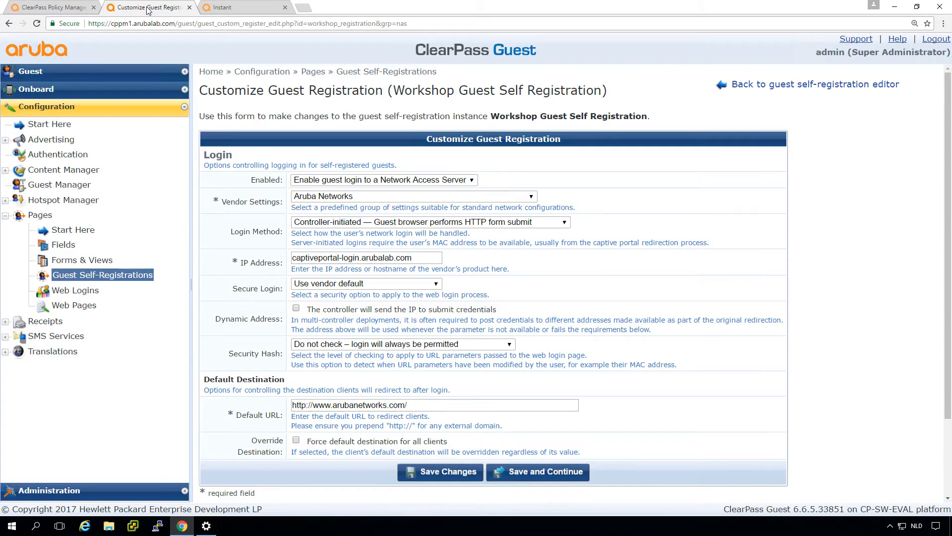
pyautogui.click(364, 258)
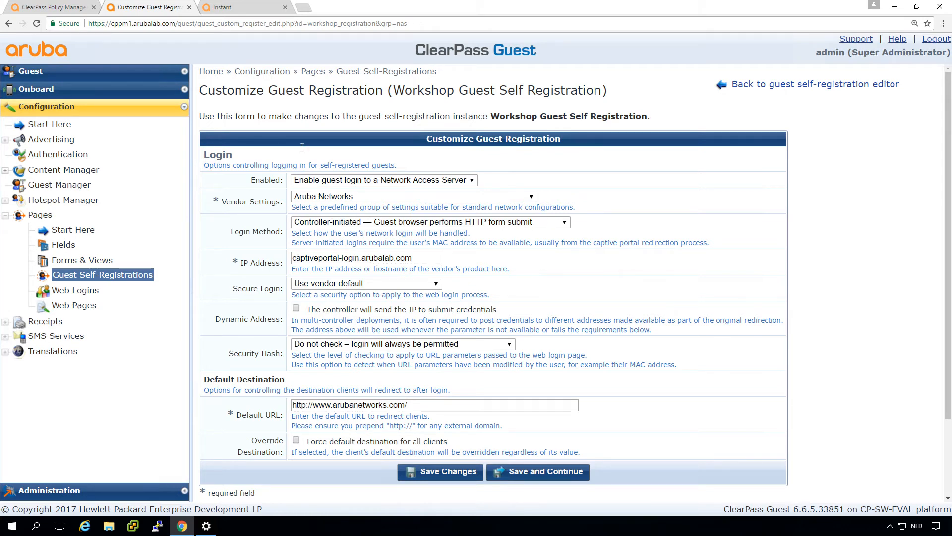
pyautogui.click(223, 7)
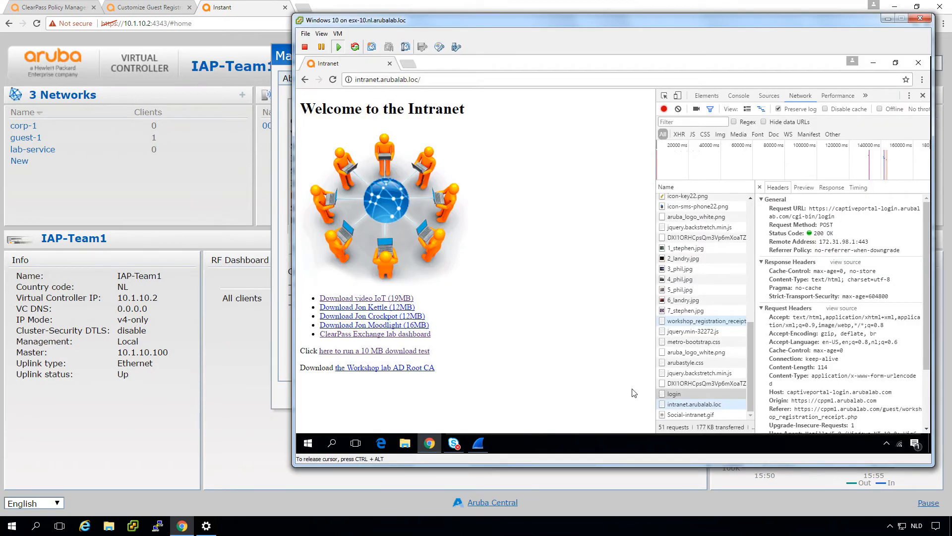
# - In Wireshark, filter on dns and expand the query for captiveportal-login.arubalab.com
pyautogui.click(477, 442)
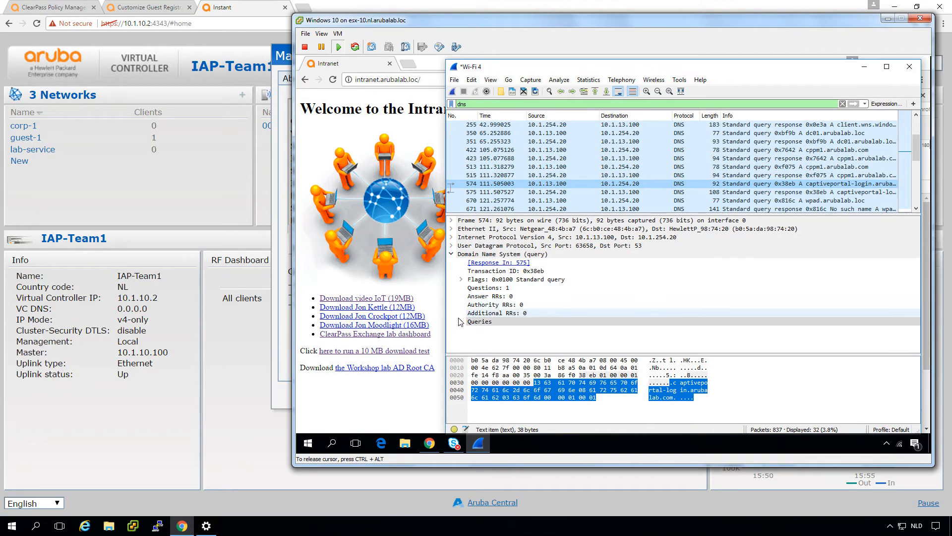
pyautogui.click(461, 320)
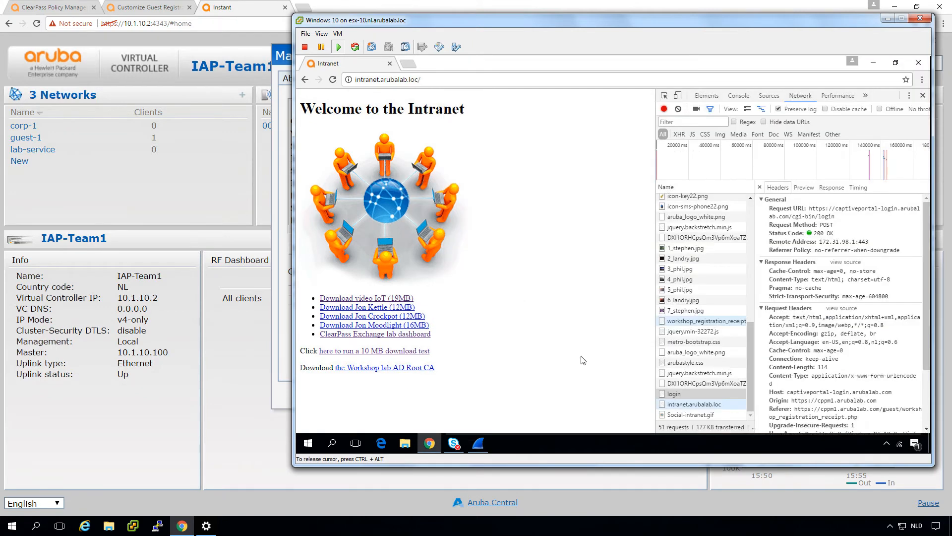
pyautogui.moveTo(689, 395)
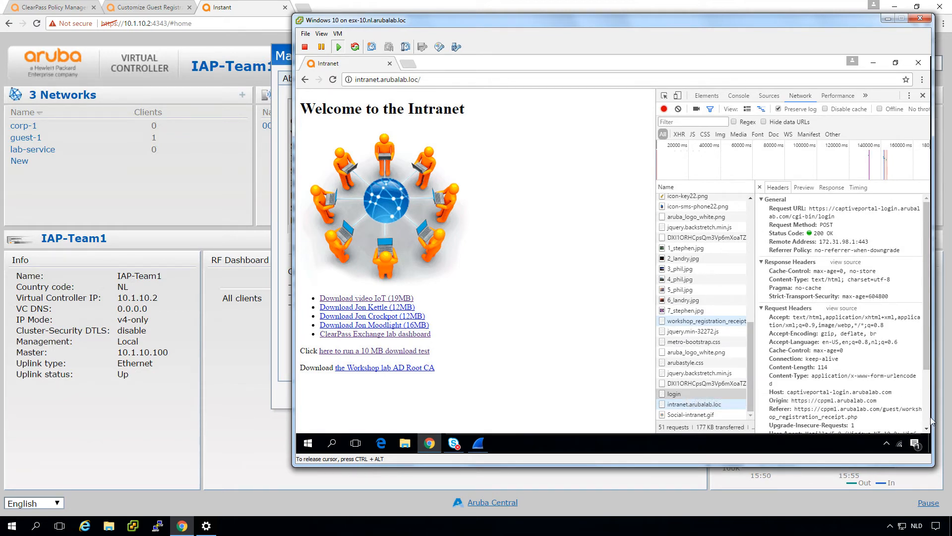
# - Reveal the login POST's form data: guest username, password, authenticate command and intranet URL
pyautogui.scroll(-3)
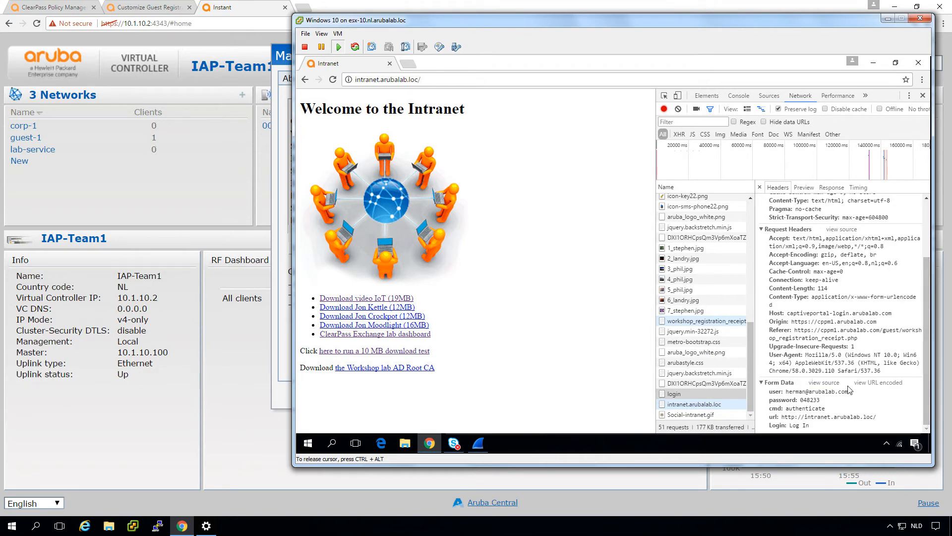
pyautogui.moveTo(346, 162)
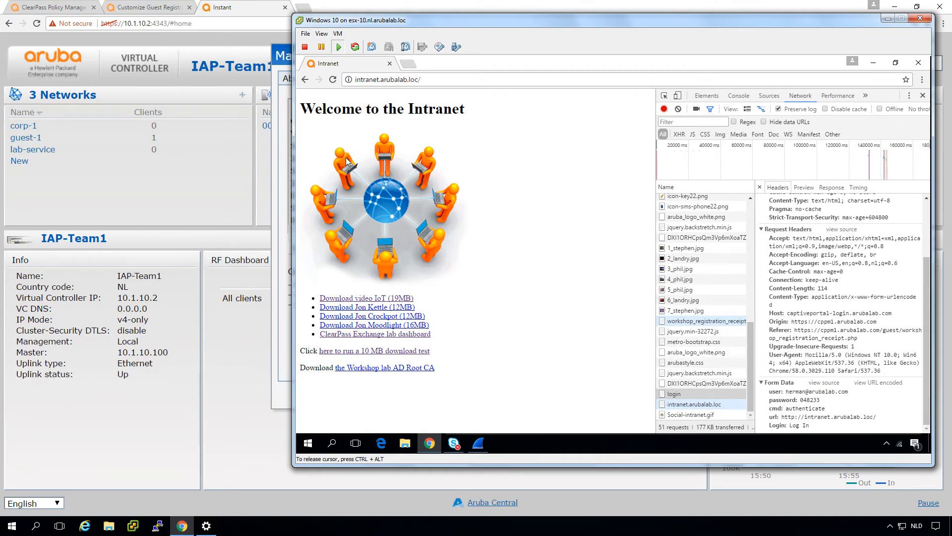
# - View the guest login in Access Tracker, then the intranet.arubalab.loc request returning 200 OK
pyautogui.click(52, 7)
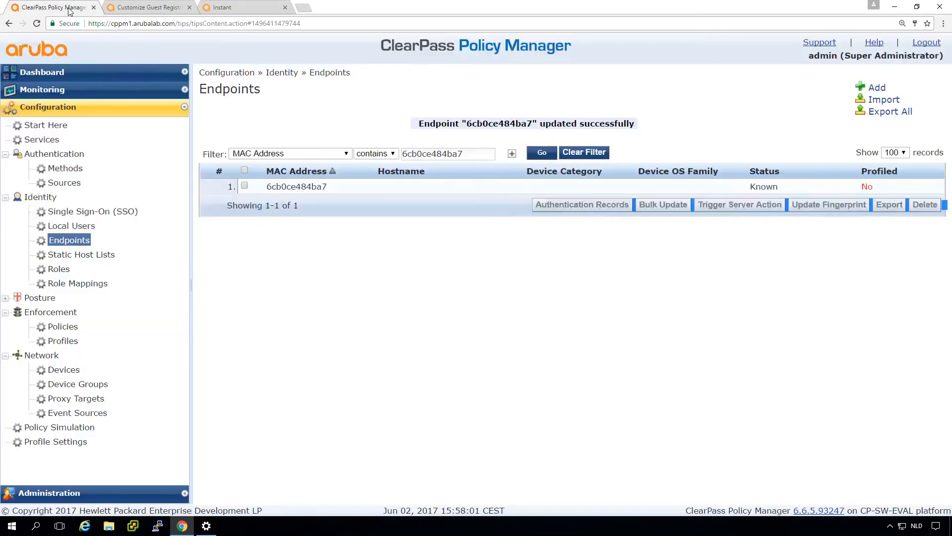
pyautogui.click(42, 89)
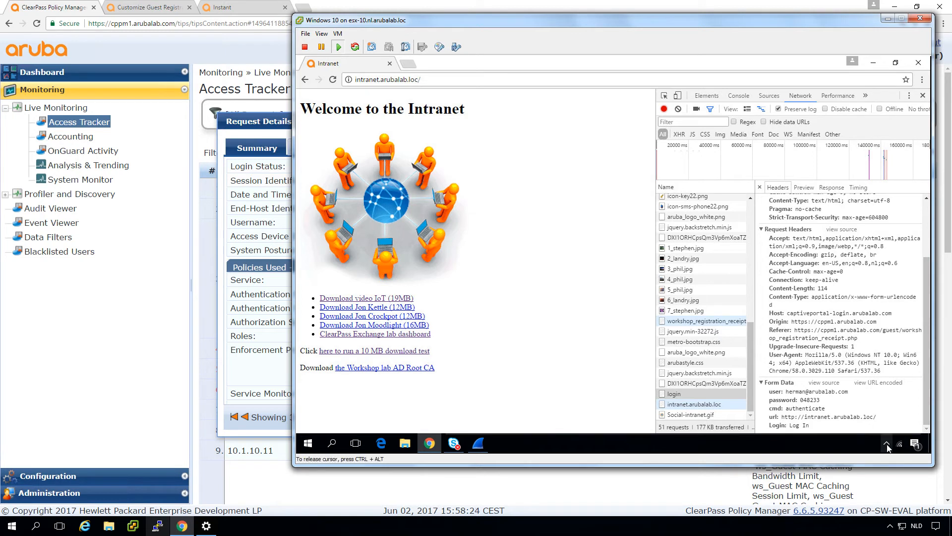
pyautogui.moveTo(798, 384)
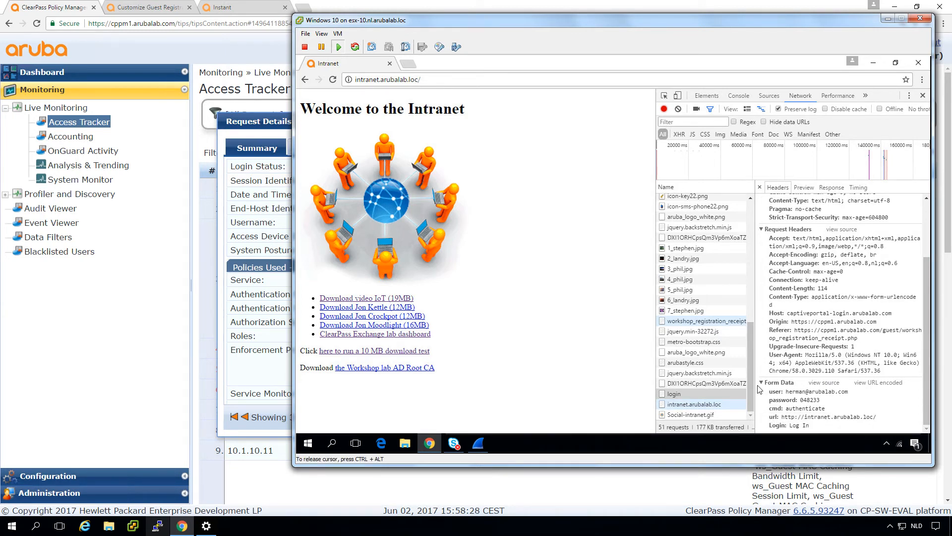
pyautogui.click(699, 403)
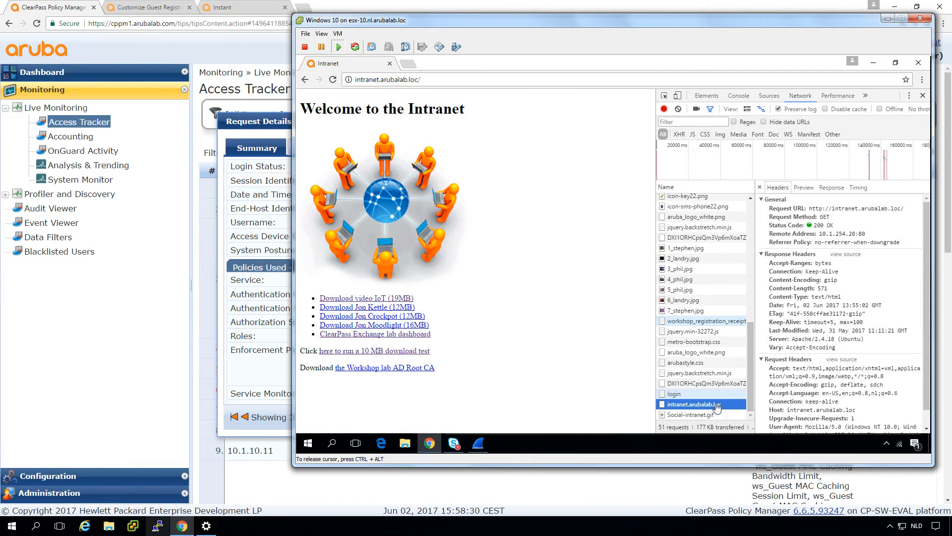